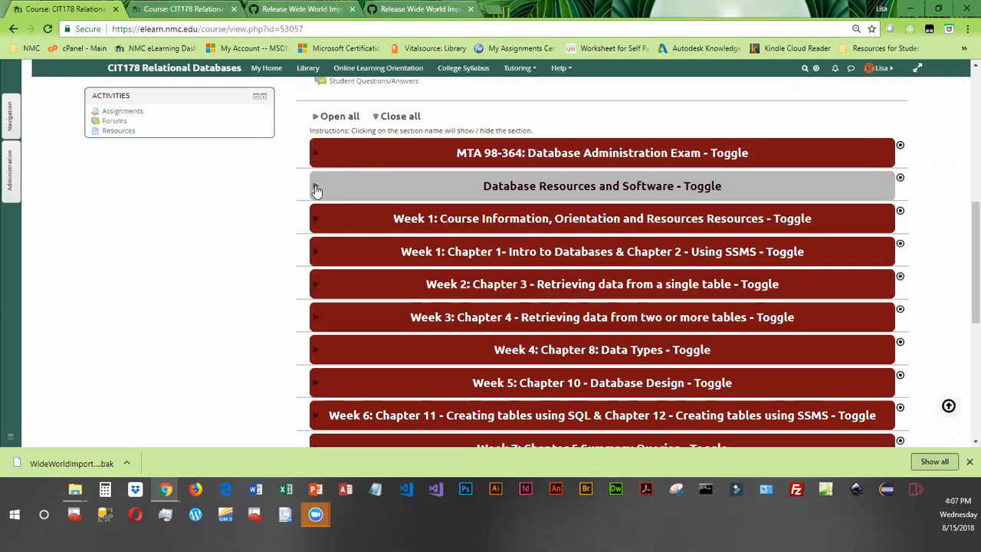
# Expand the Database Resources and Software section and bring its Software Resources links into view.
pyautogui.click(601, 186)
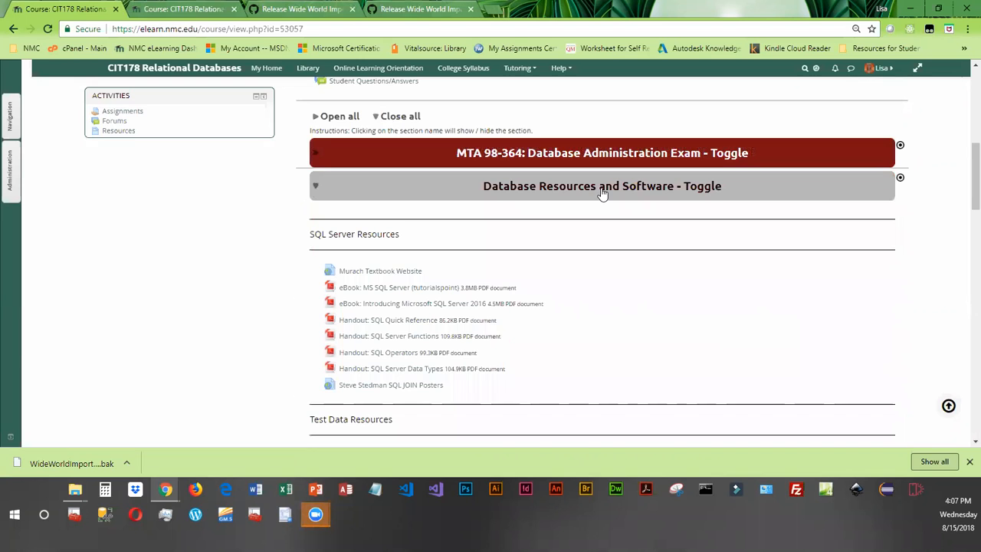
pyautogui.moveTo(580, 195)
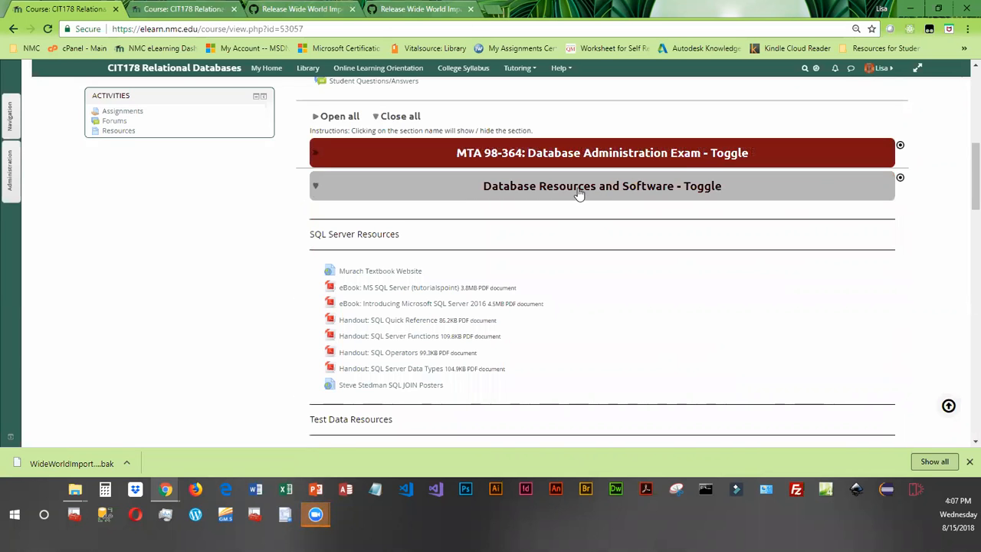
pyautogui.scroll(-3)
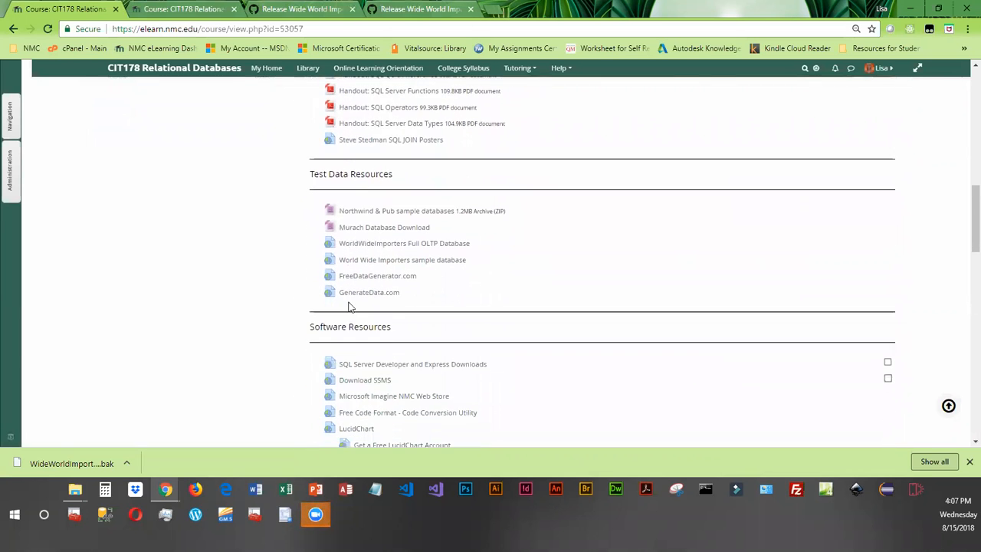
pyautogui.scroll(-3)
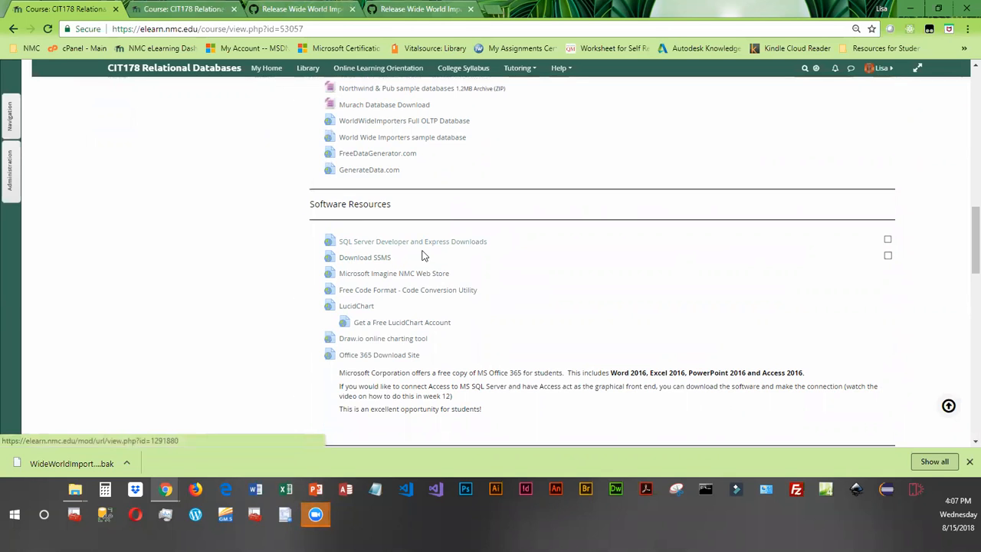
pyautogui.moveTo(411, 254)
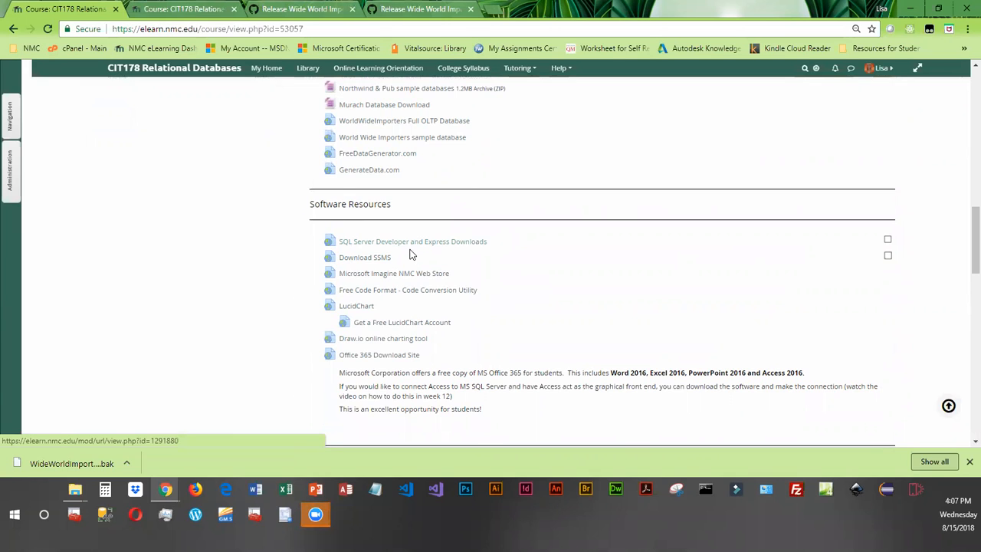
# Follow the SQL Server Developer and Express Downloads link to the free specialized editions.
pyautogui.click(413, 241)
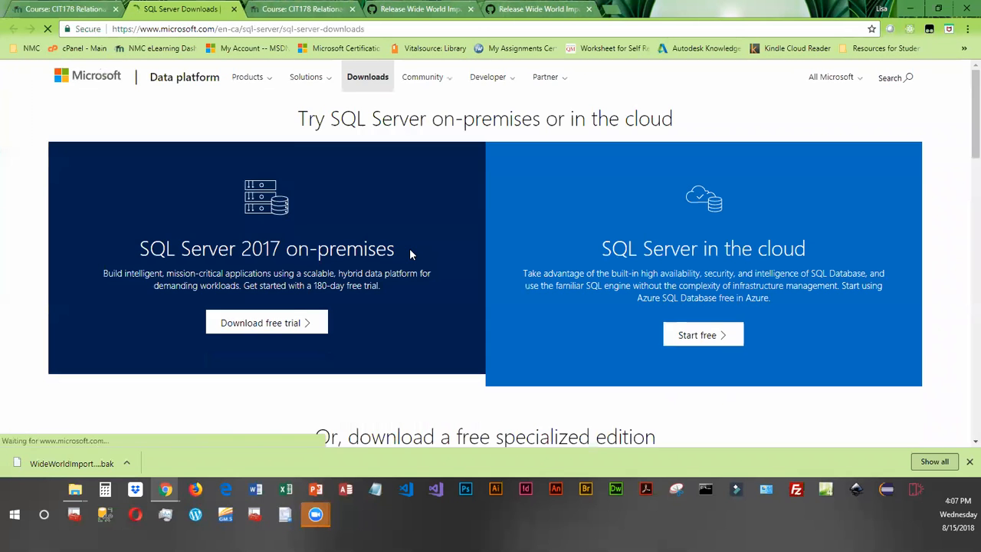
pyautogui.scroll(-3)
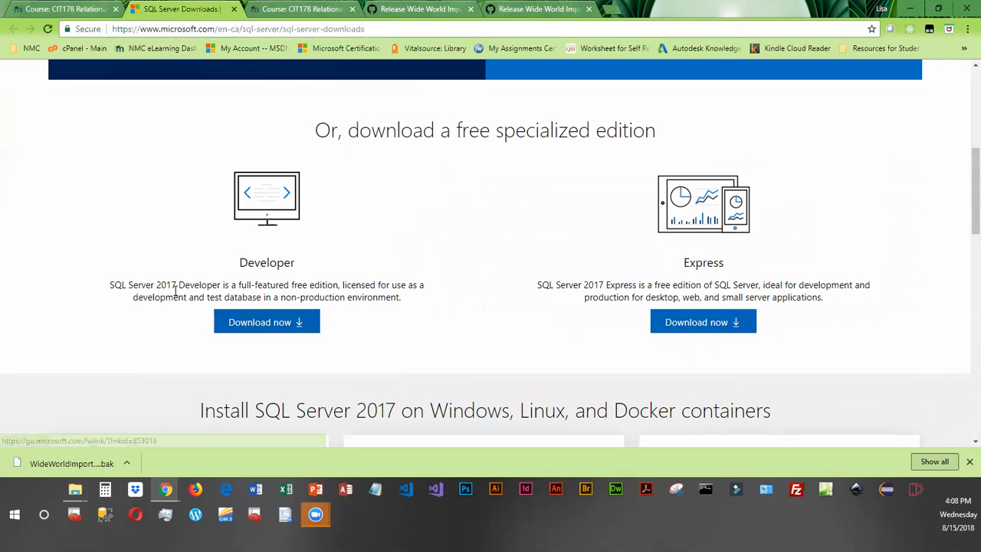
pyautogui.moveTo(266, 322)
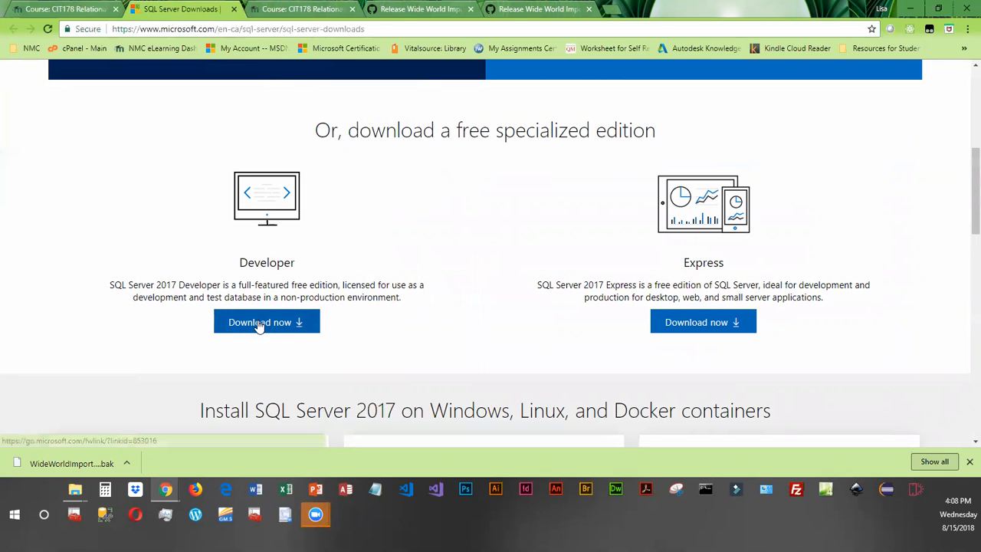
# Download the SQL Server 2017 Developer edition and save SQLServer2017-SSEI-Dev.exe to Downloads.
pyautogui.click(266, 322)
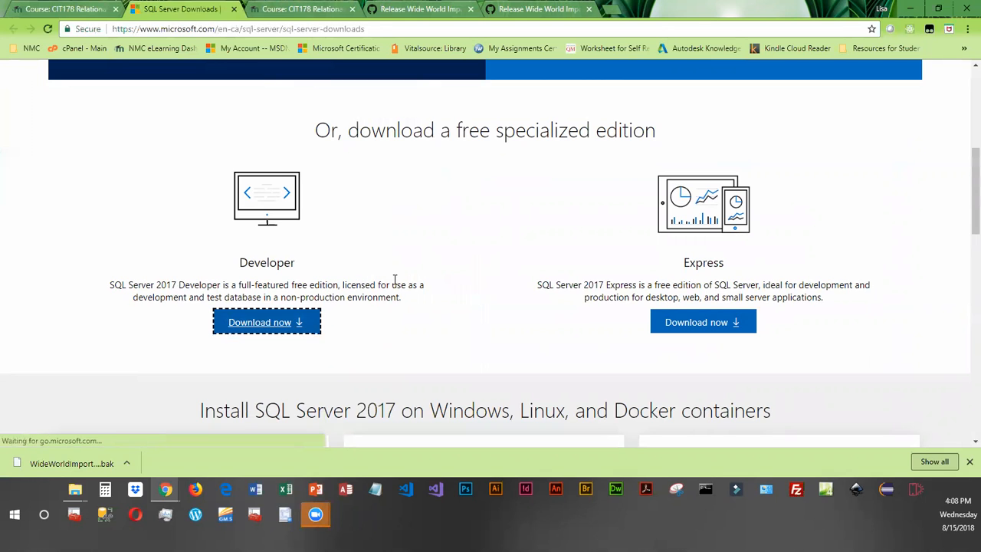
pyautogui.click(267, 322)
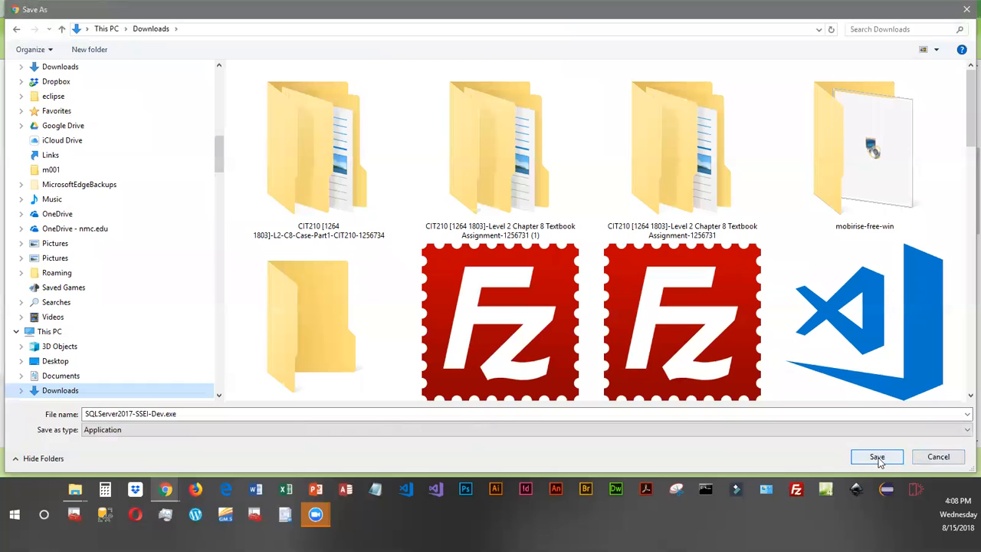
pyautogui.click(877, 456)
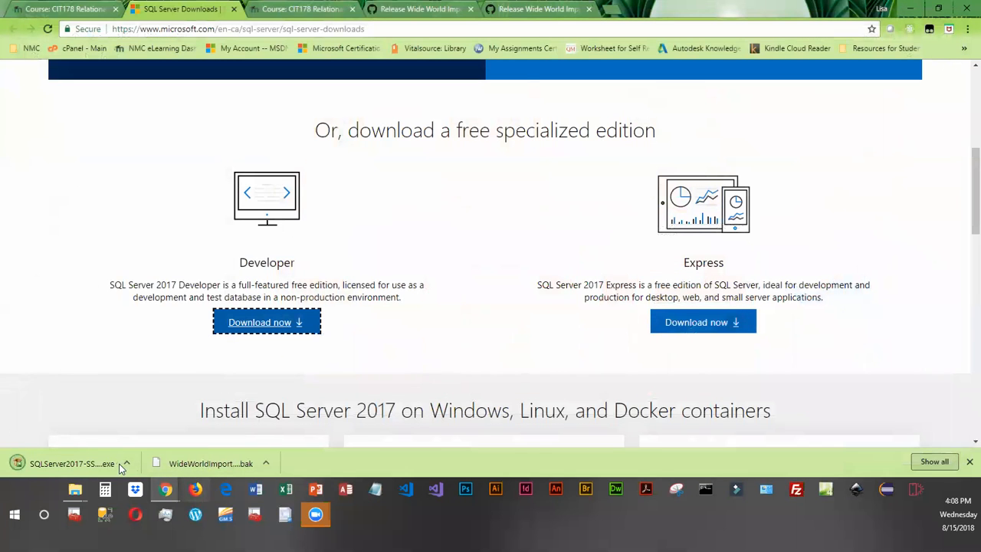
# Show the downloaded SQLServer2017-SSEI-Dev.exe options from Chrome's download bar.
pyautogui.click(125, 463)
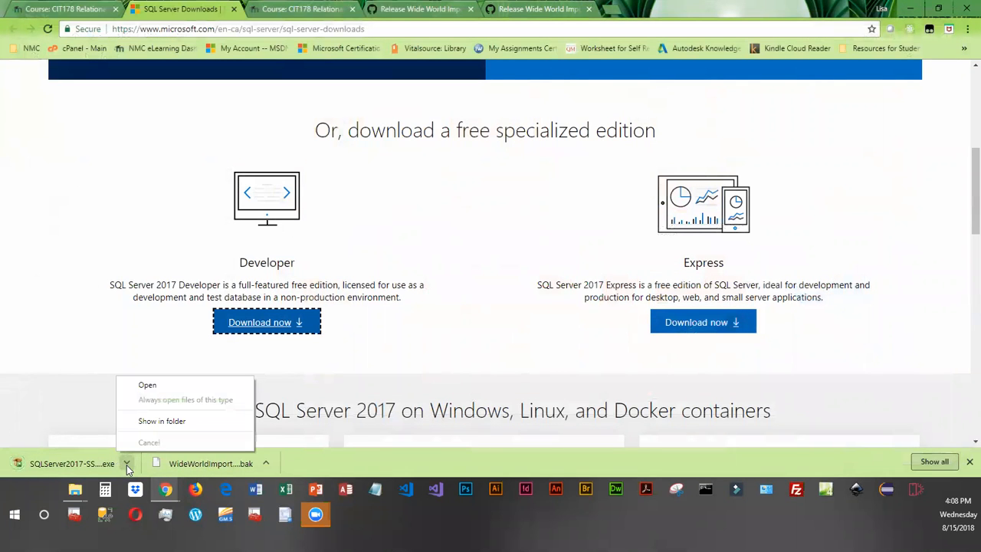
pyautogui.moveTo(176, 420)
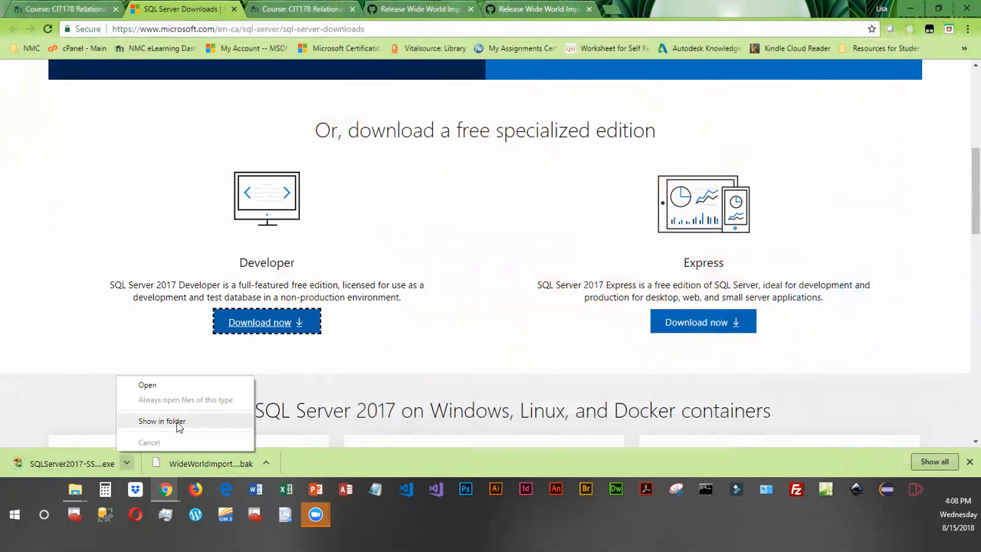
pyautogui.moveTo(141, 423)
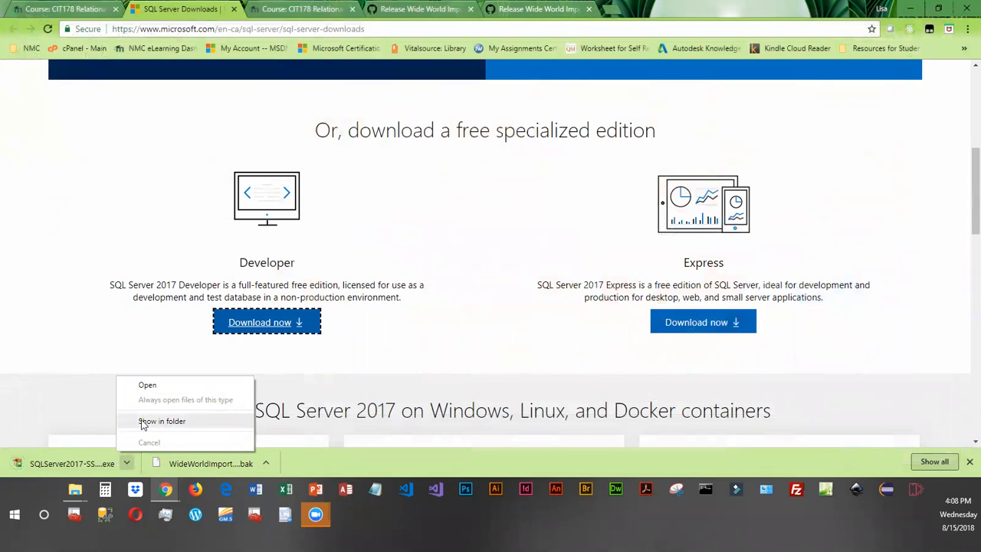
pyautogui.moveTo(101, 474)
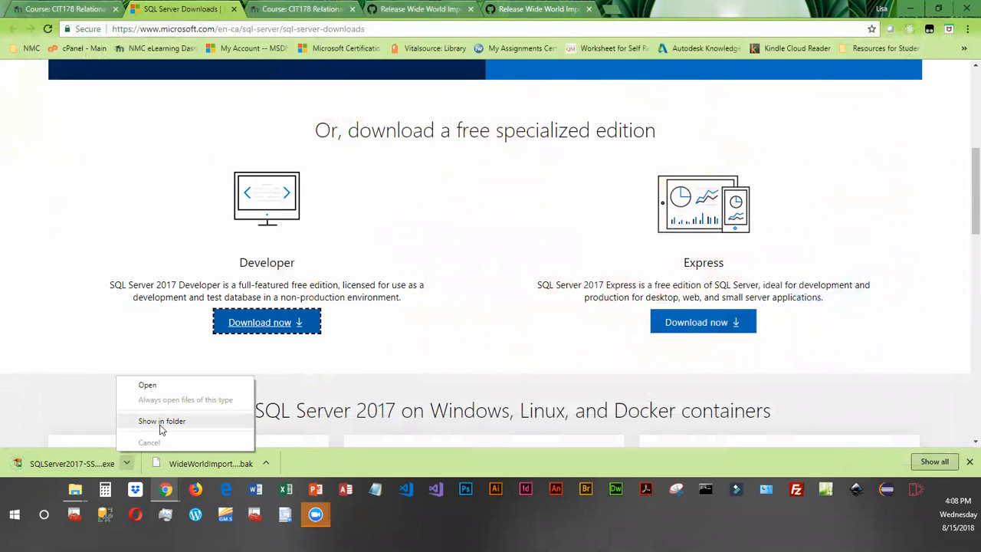
pyautogui.moveTo(161, 420)
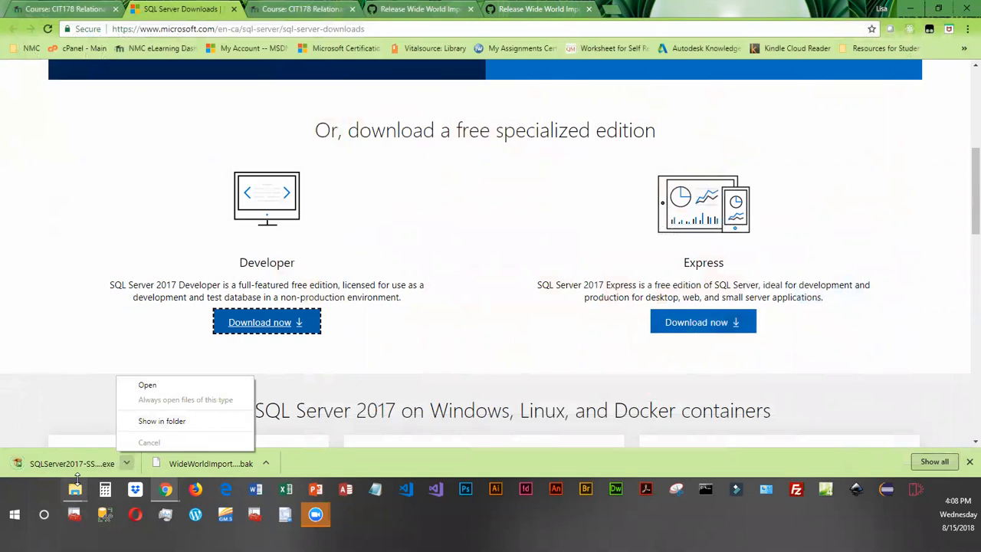
pyautogui.moveTo(123, 463)
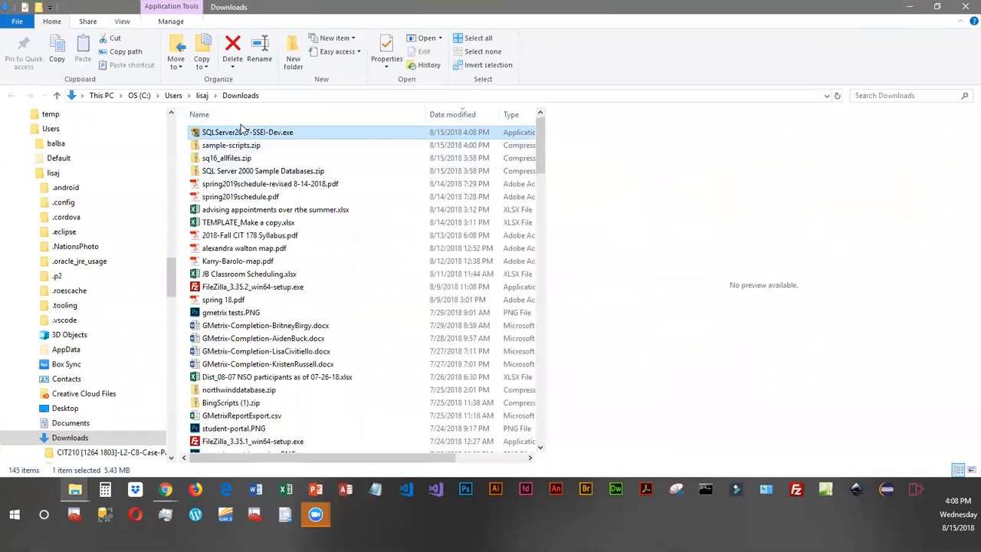
pyautogui.moveTo(253, 138)
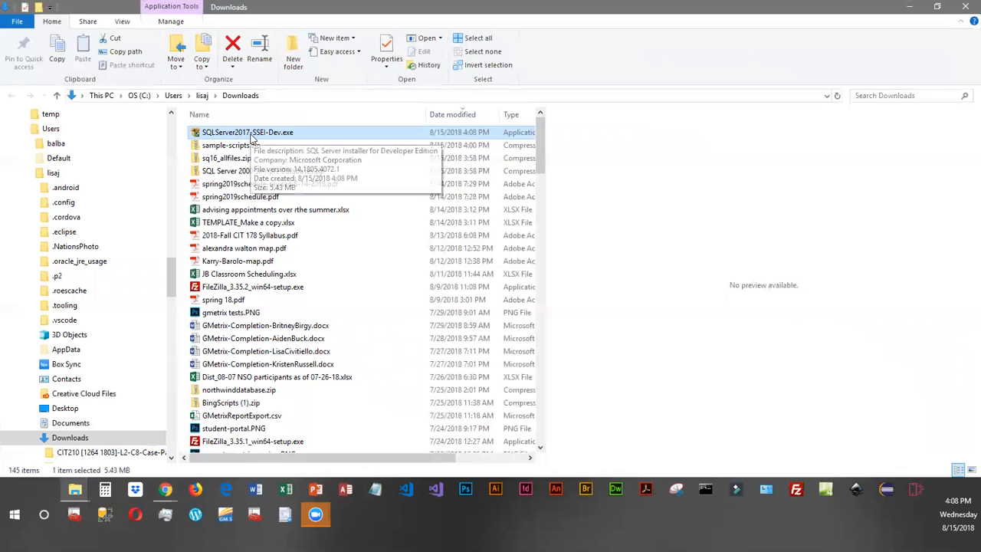
# Run SQLServer2017-SSEI-Dev.exe from Downloads as administrator via its context menu.
pyautogui.rightClick(247, 132)
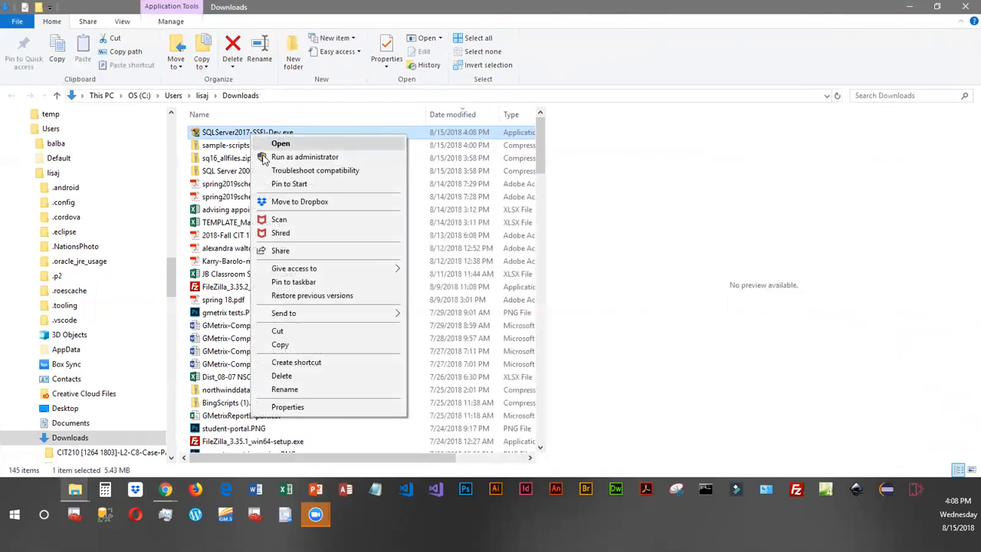
pyautogui.moveTo(325, 158)
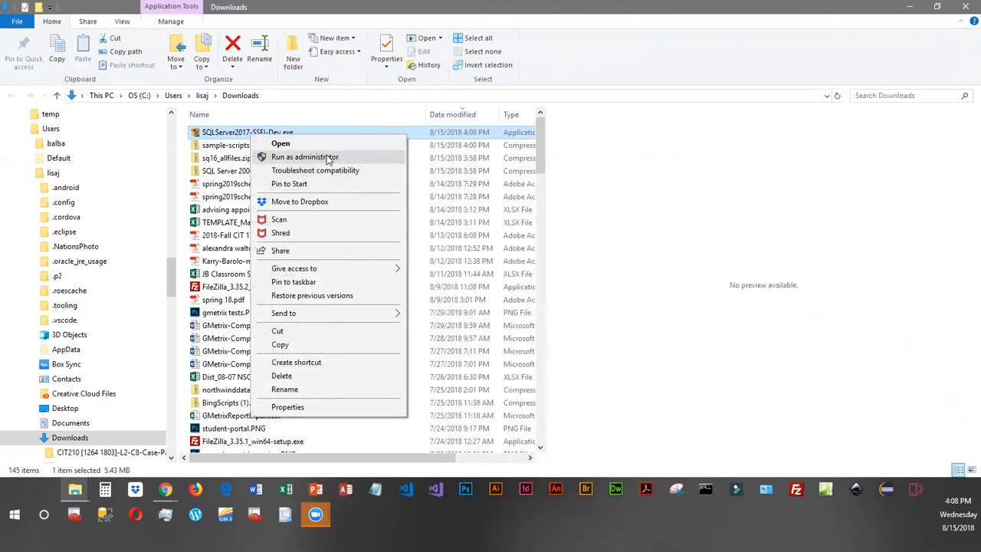
pyautogui.moveTo(719, 166)
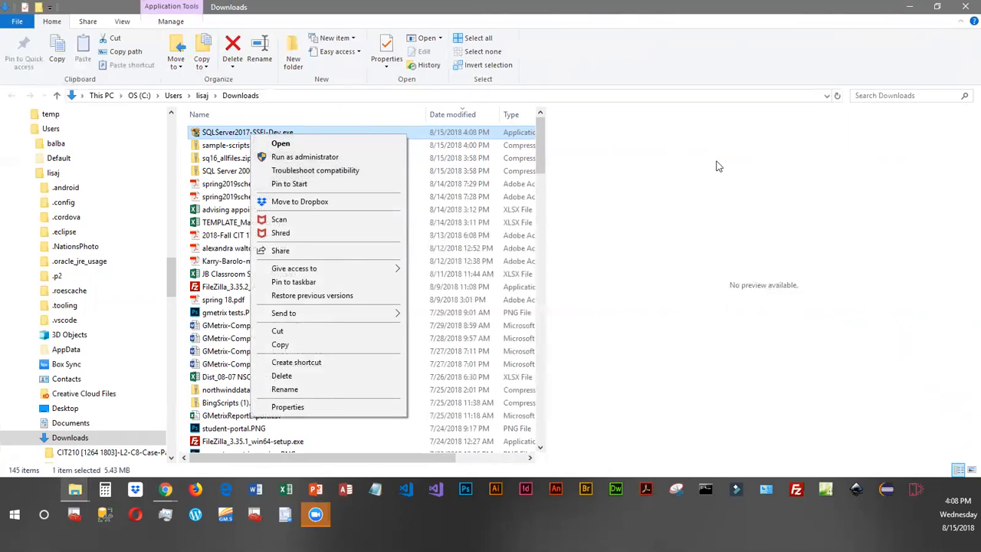
pyautogui.moveTo(957, 66)
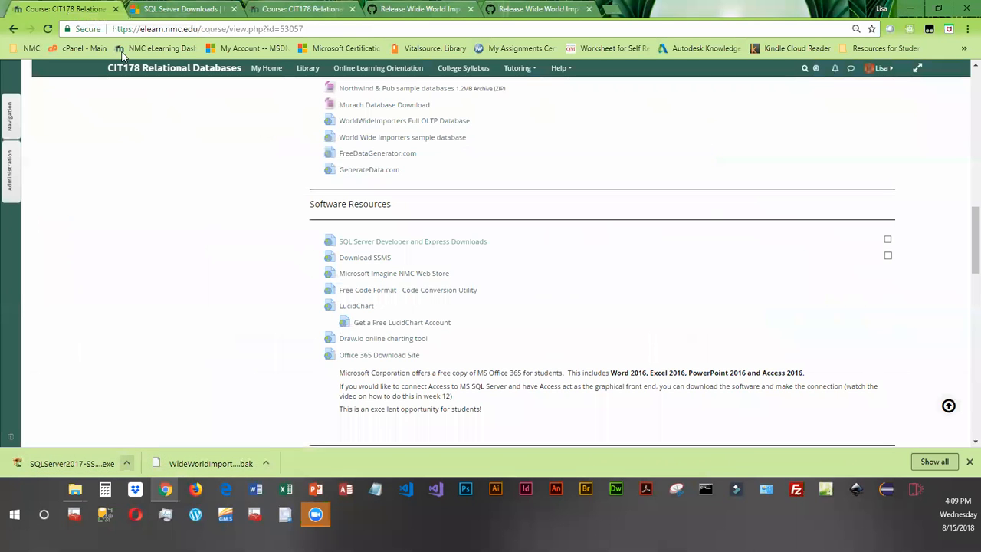
pyautogui.moveTo(331, 269)
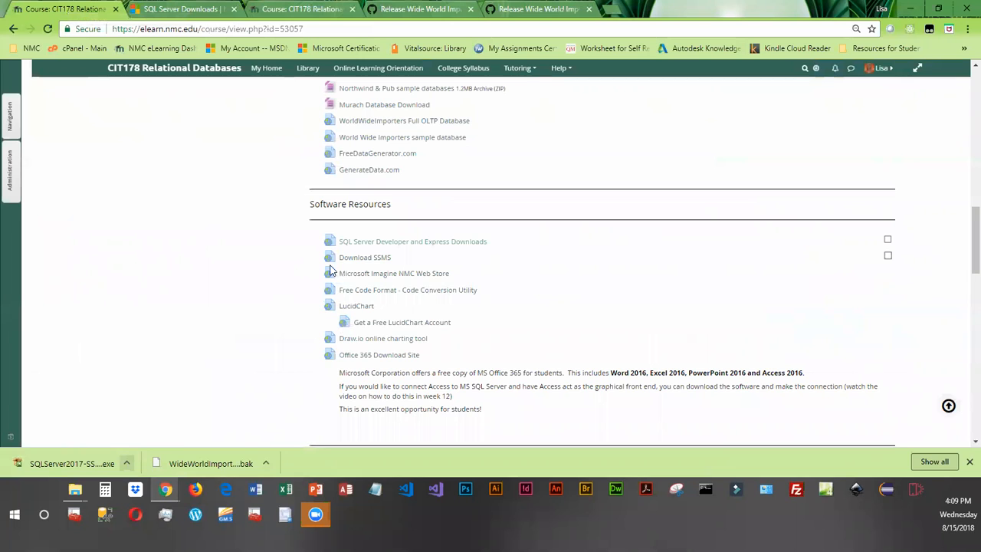
pyautogui.moveTo(383, 273)
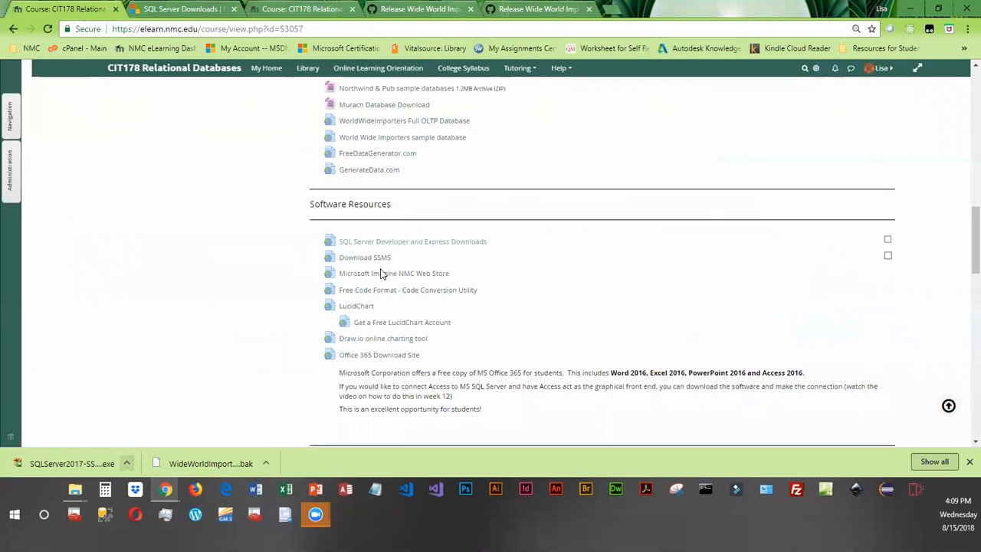
pyautogui.moveTo(375, 261)
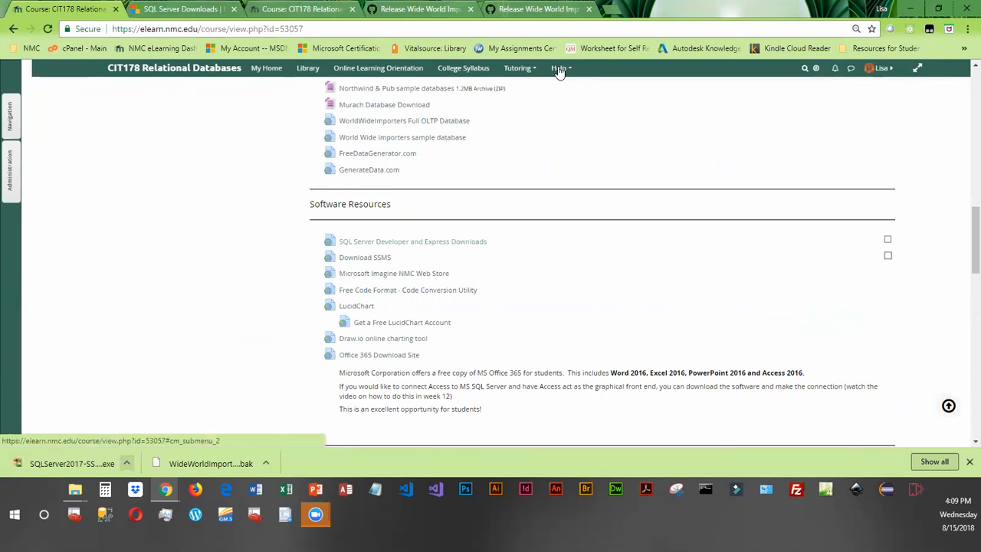
pyautogui.moveTo(378, 276)
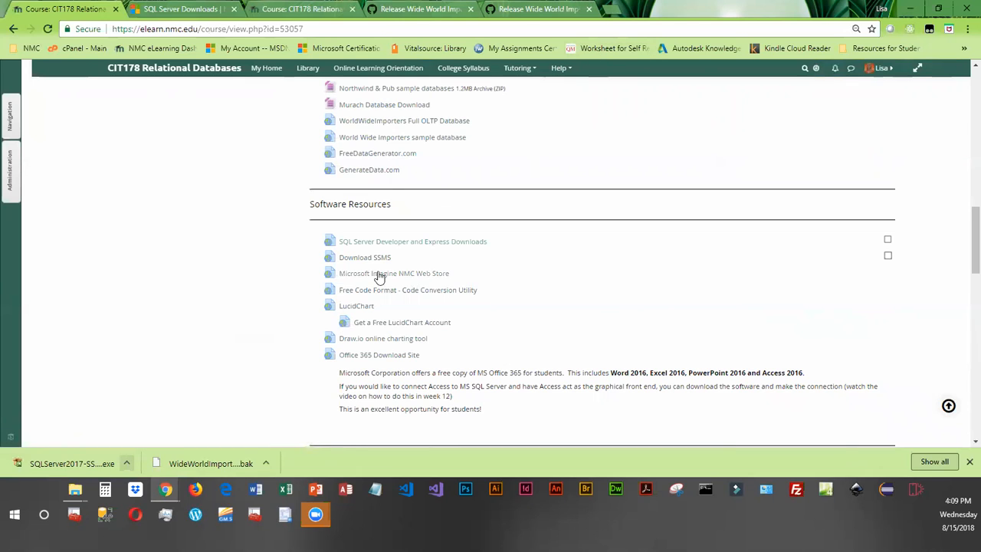
pyautogui.moveTo(376, 260)
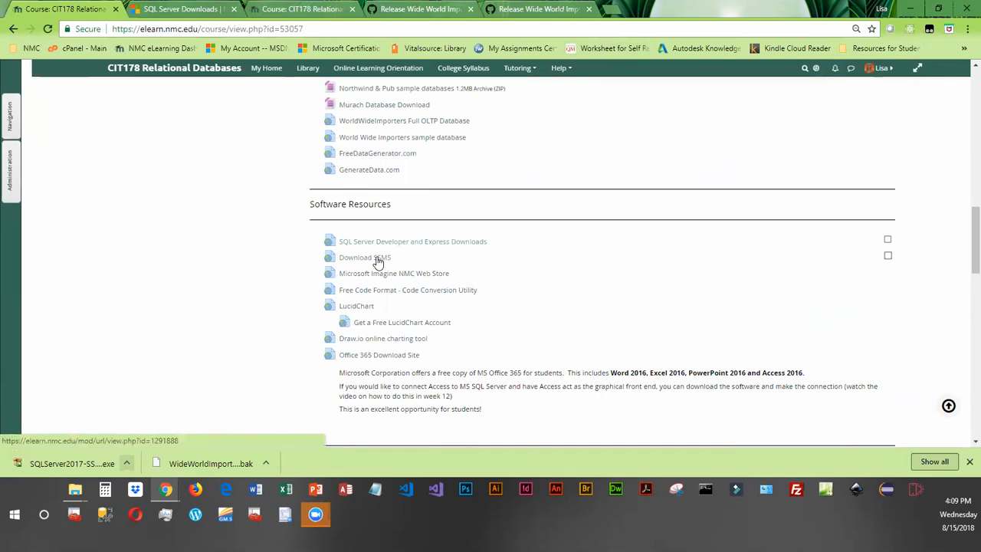
pyautogui.moveTo(411, 254)
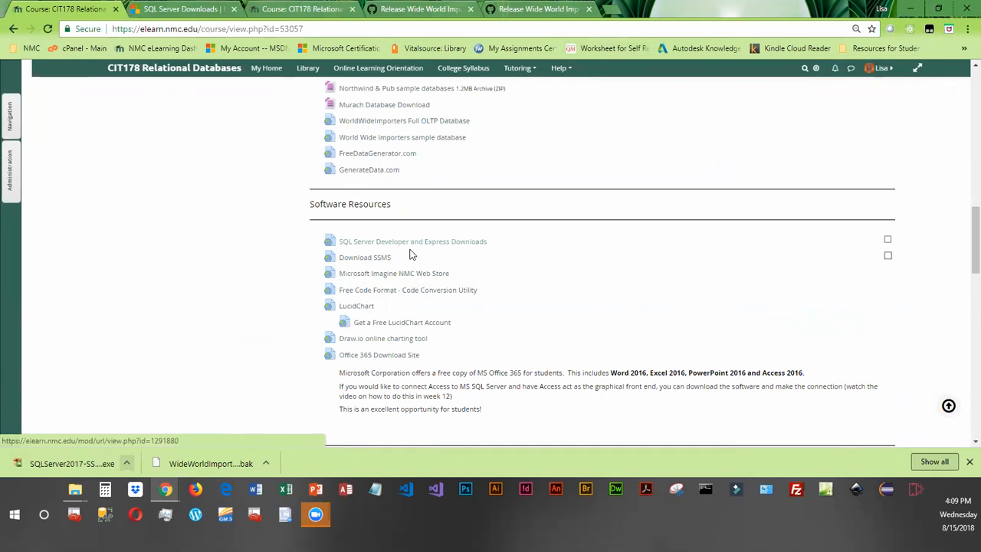
pyautogui.moveTo(314, 269)
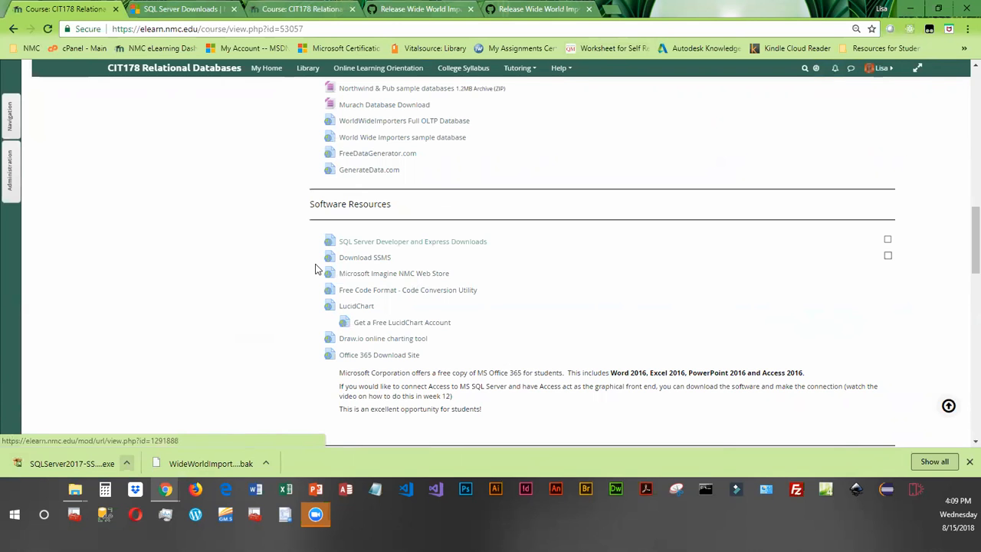
pyautogui.moveTo(365, 258)
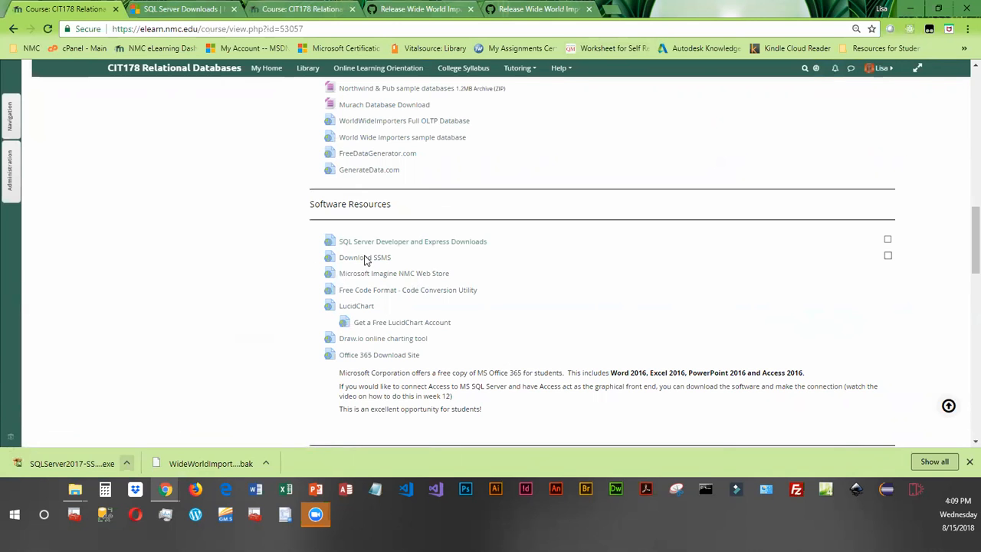
# Follow the course's Download SSMS link to Microsoft's SSMS download page.
pyautogui.click(364, 258)
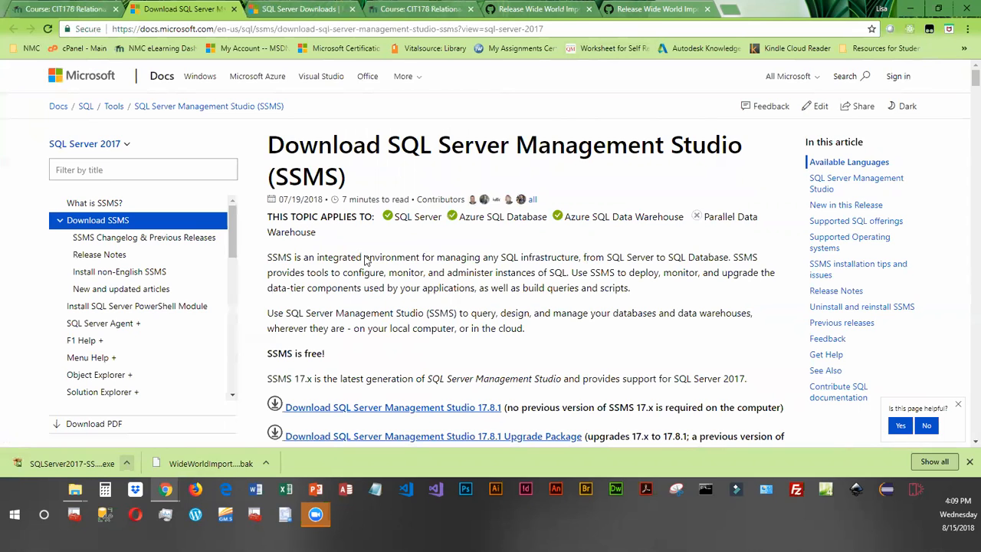
pyautogui.moveTo(489, 169)
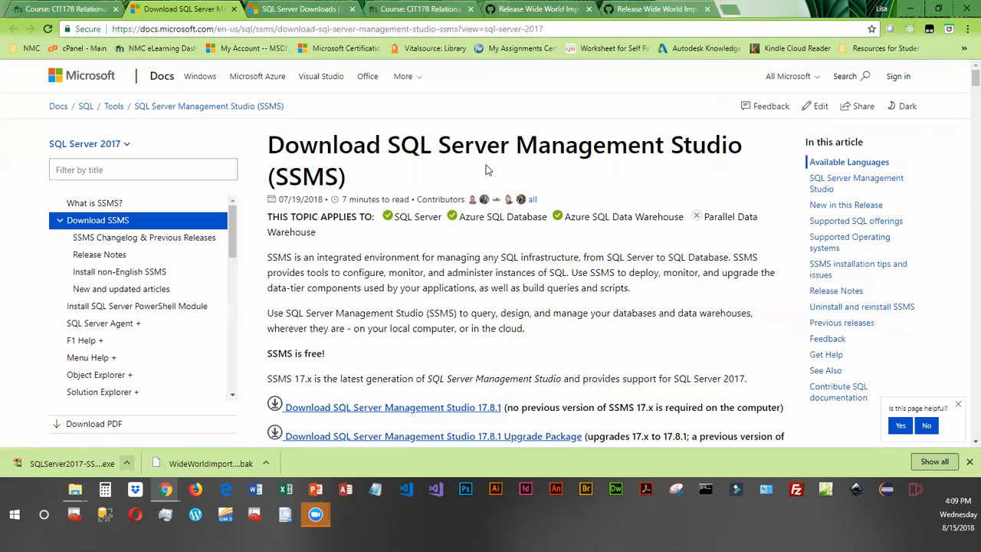
# Start downloading SQL Server Management Studio 17.8.1 (SSMS-Setup-ENU.exe).
pyautogui.scroll(-3)
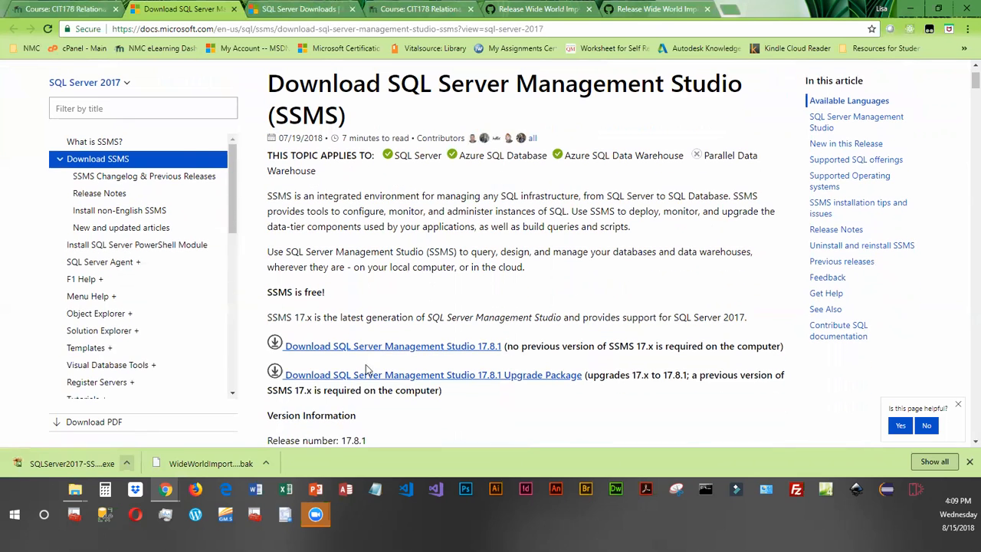
pyautogui.moveTo(490, 380)
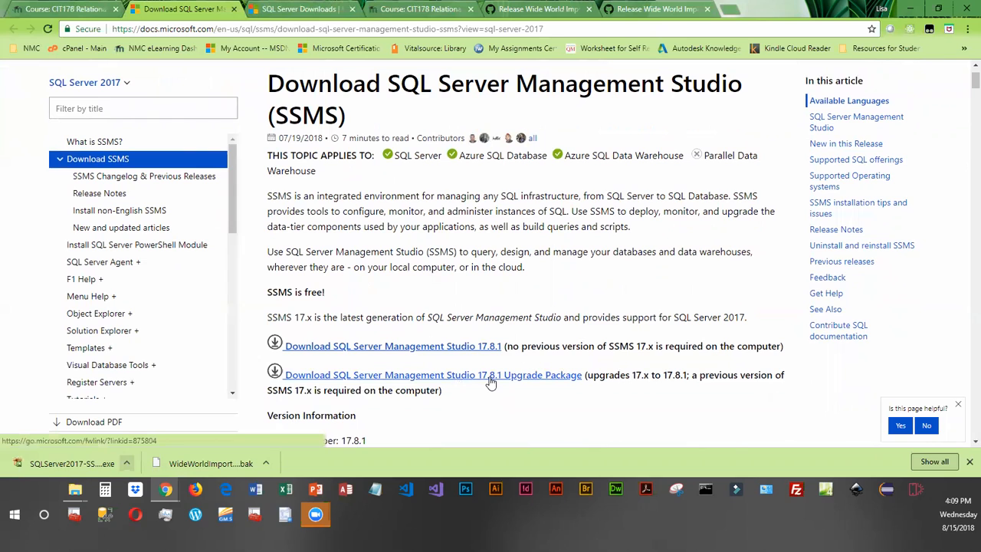
pyautogui.moveTo(426, 350)
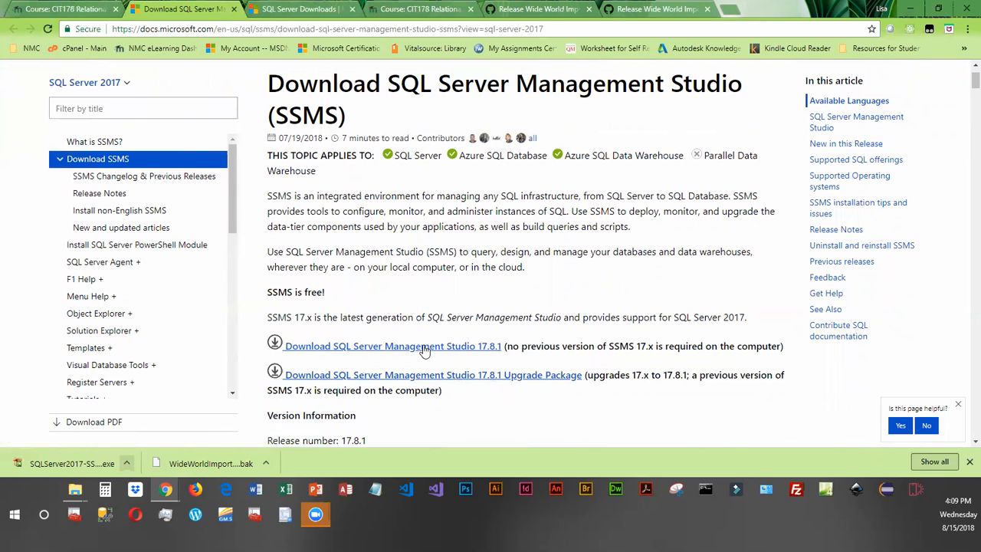
pyautogui.moveTo(350, 350)
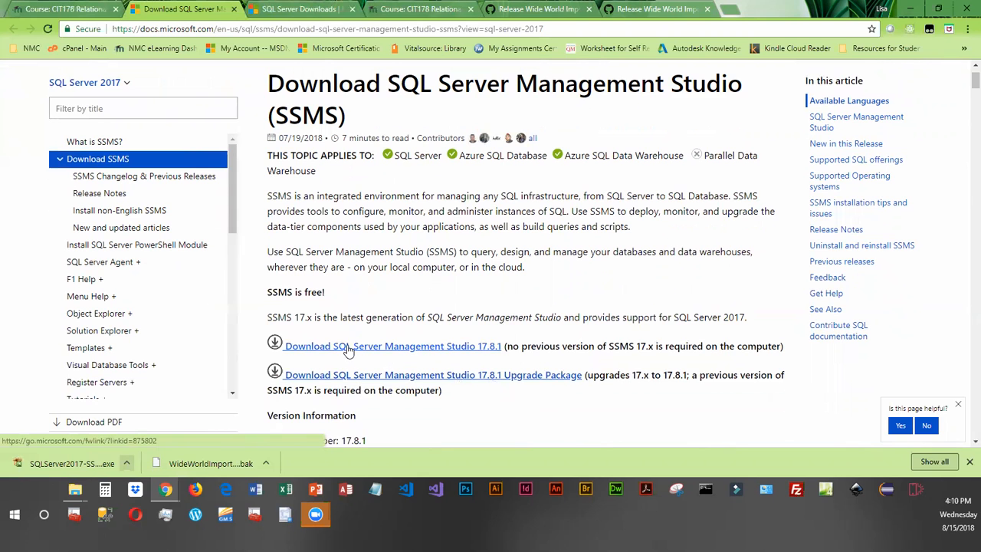
pyautogui.click(392, 347)
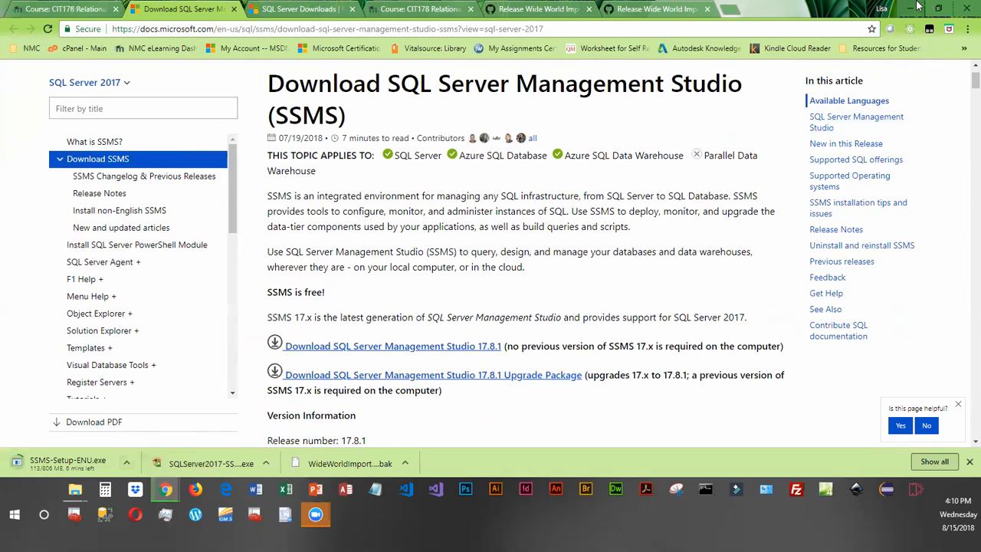
pyautogui.moveTo(870, 28)
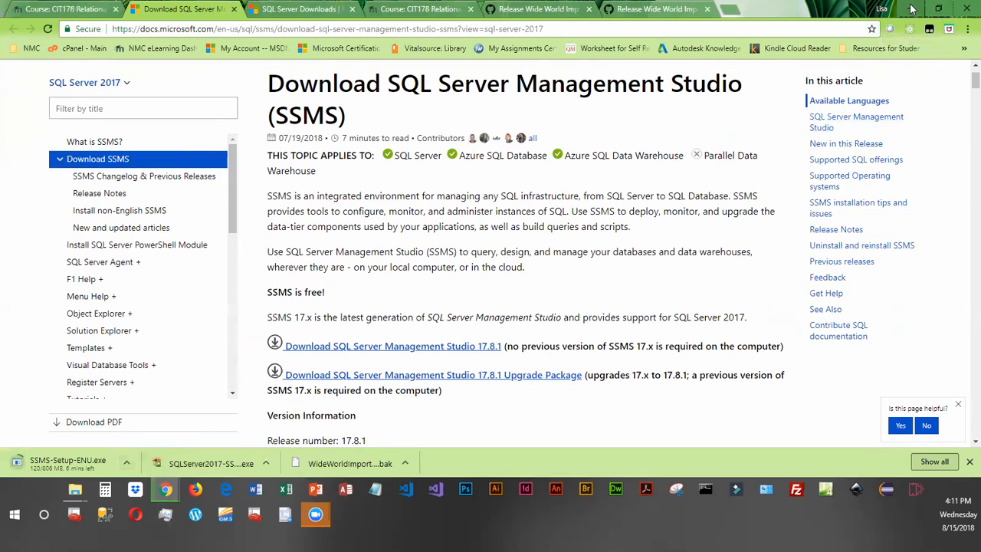
pyautogui.moveTo(577, 76)
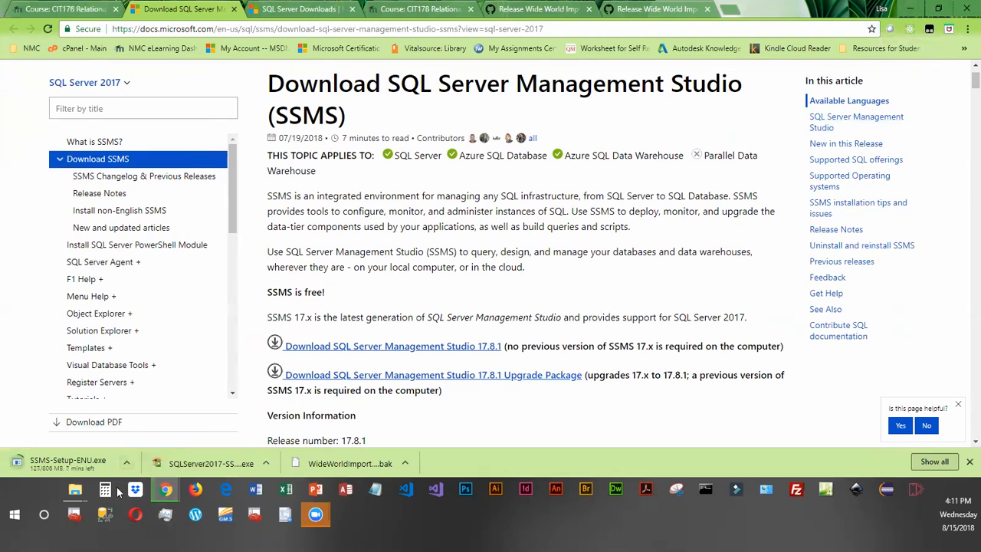
# Search Start for ssms to find Microsoft SQL Server Management Studio 17.
pyautogui.click(43, 513)
pyautogui.write('ssms')
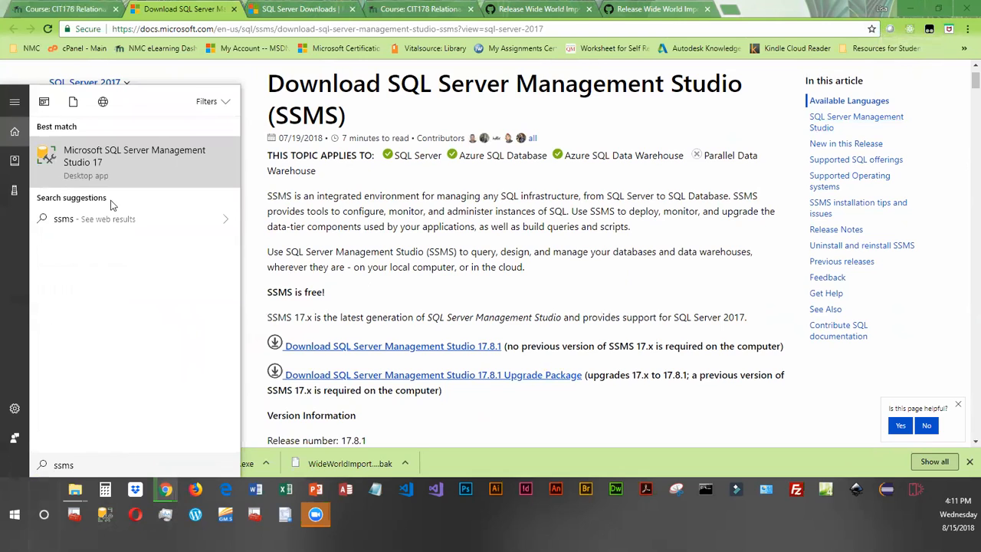
pyautogui.moveTo(114, 158)
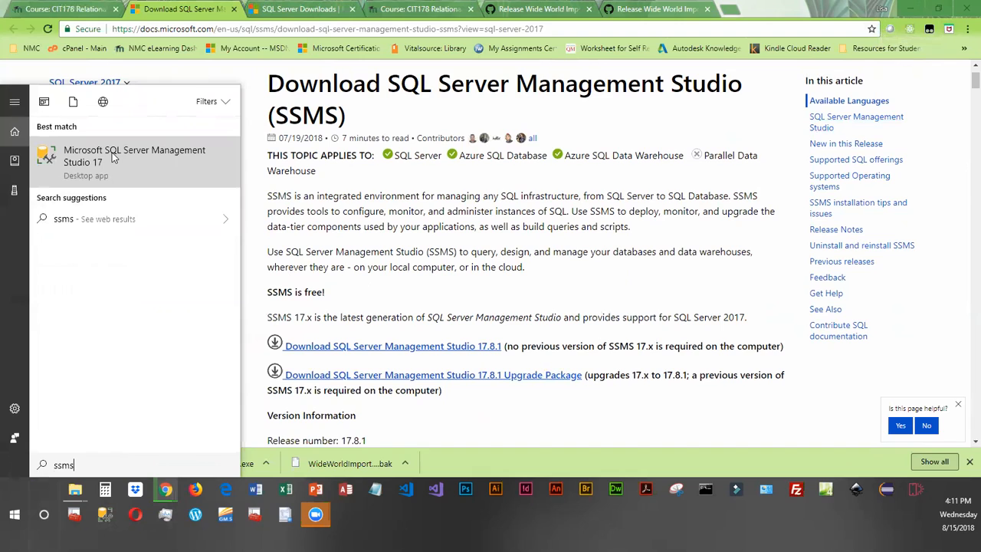
pyautogui.moveTo(206, 187)
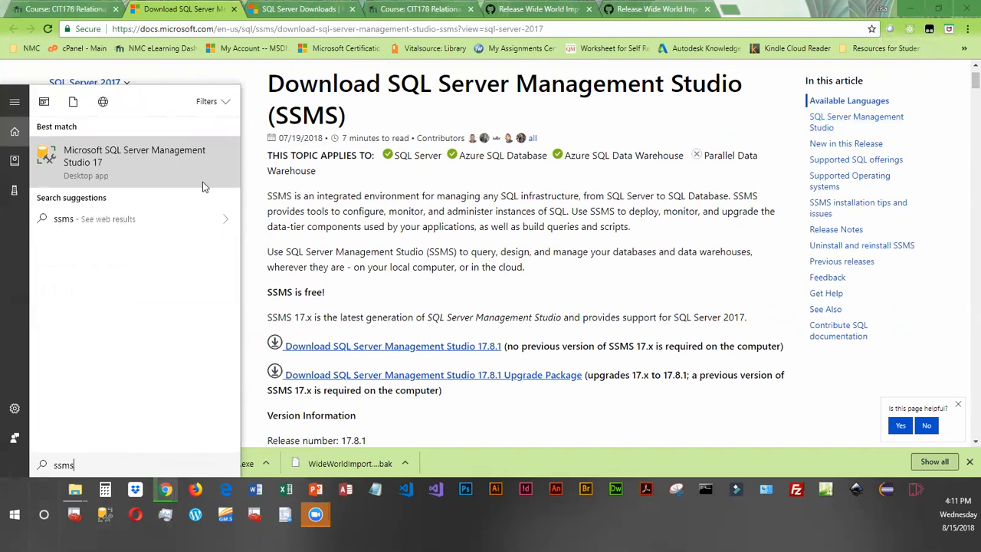
pyautogui.moveTo(104, 192)
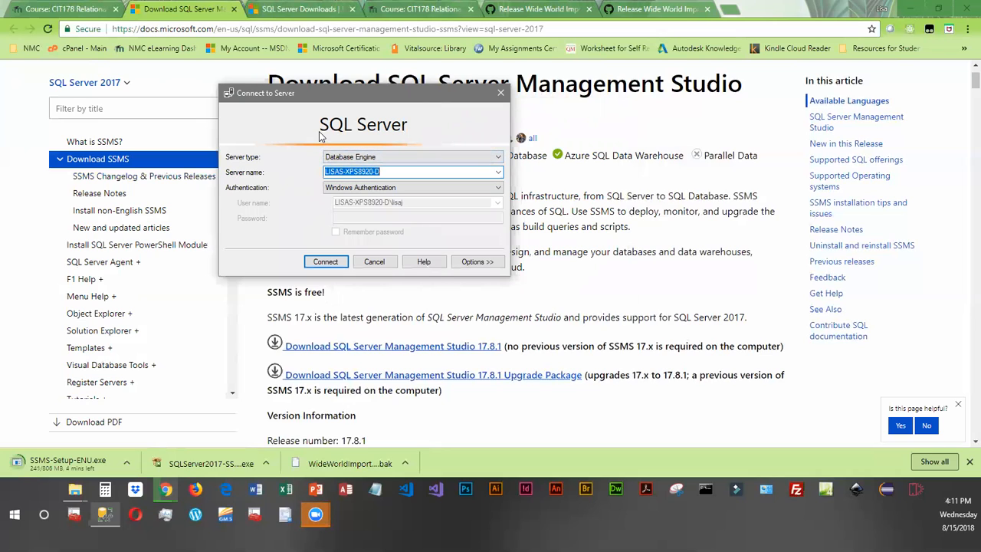
pyautogui.moveTo(313, 188)
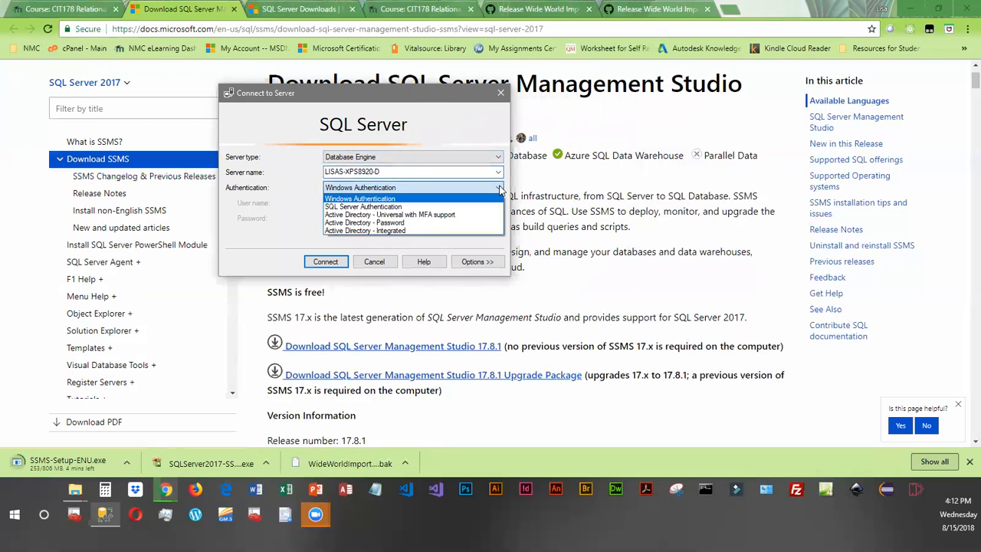
pyautogui.moveTo(426, 190)
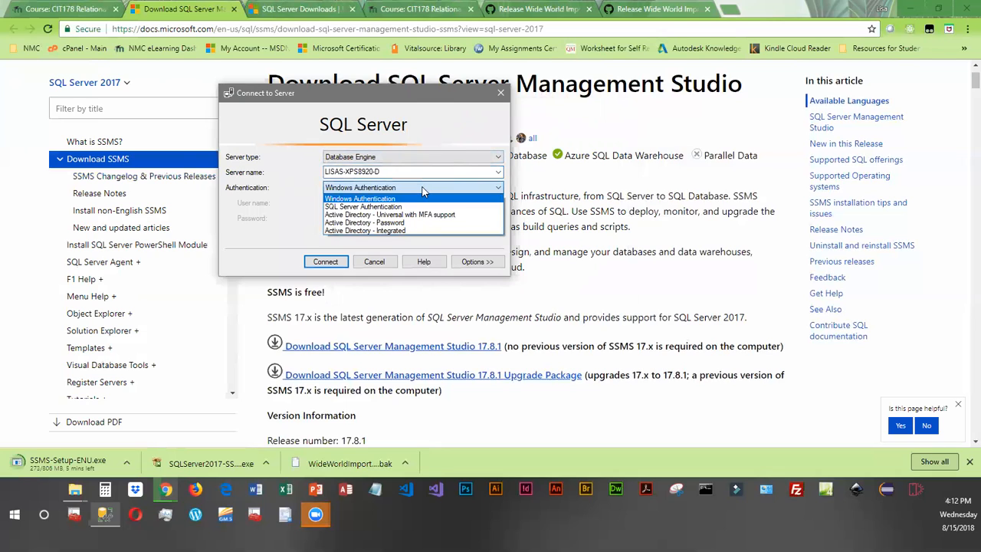
# Connect to the local Database Engine server using Windows Authentication.
pyautogui.click(361, 198)
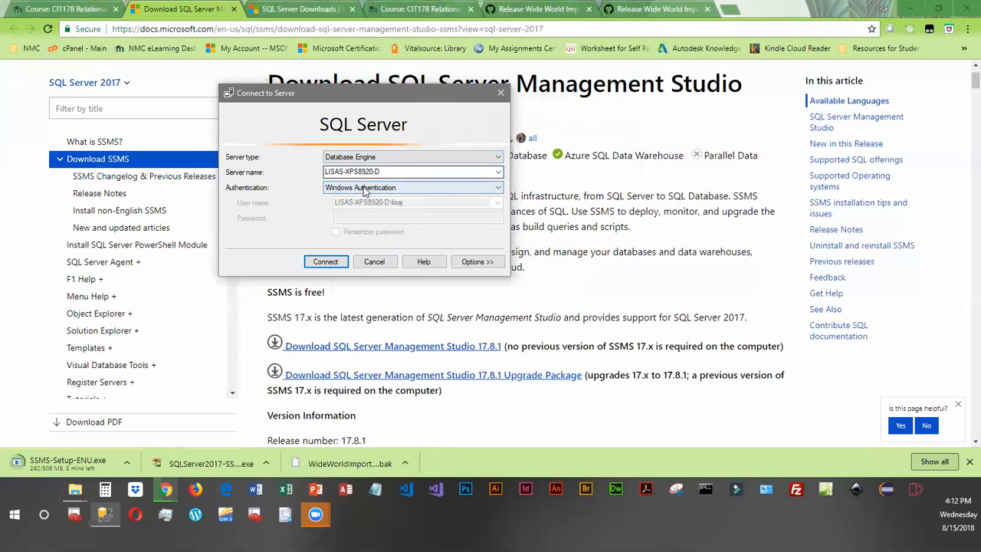
pyautogui.click(412, 172)
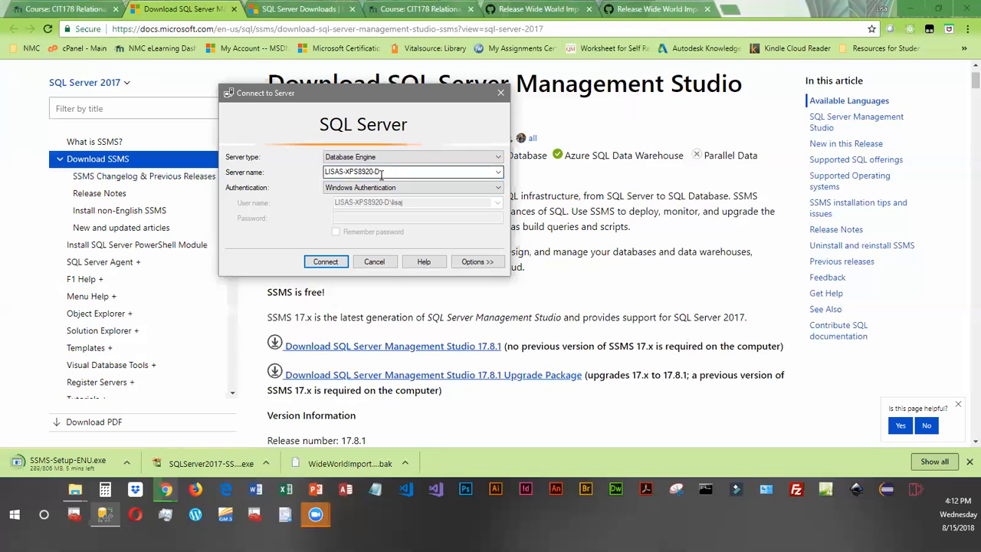
pyautogui.click(325, 261)
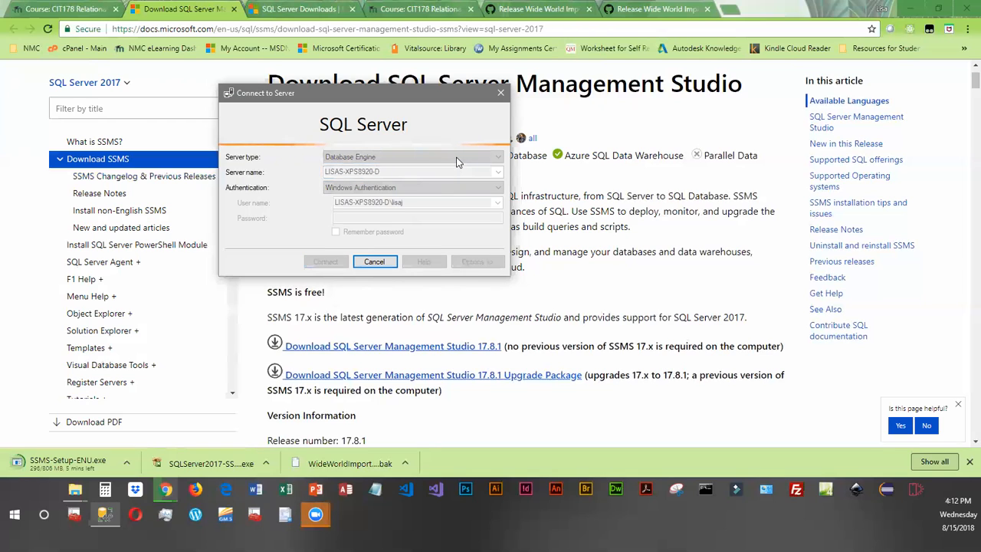
pyautogui.click(374, 261)
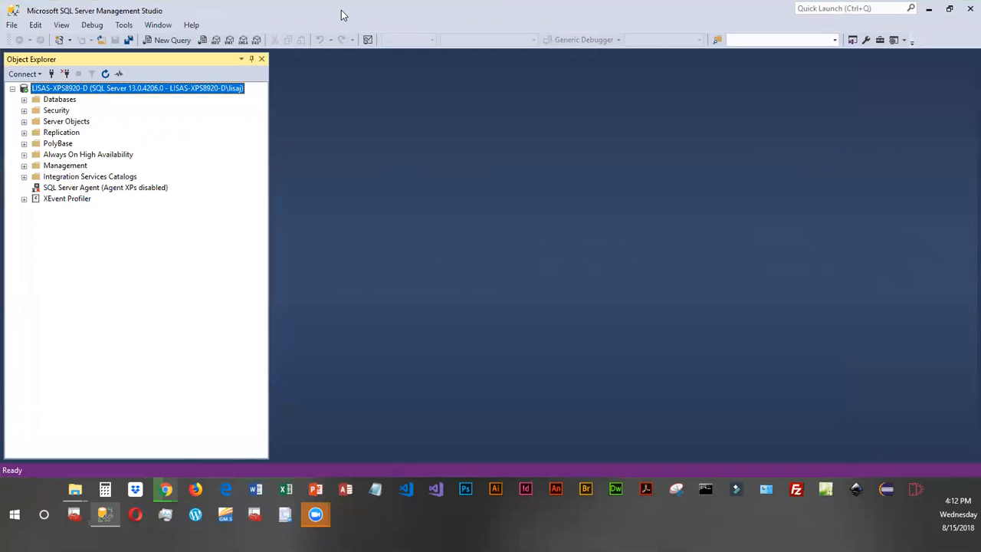
pyautogui.moveTo(249, 87)
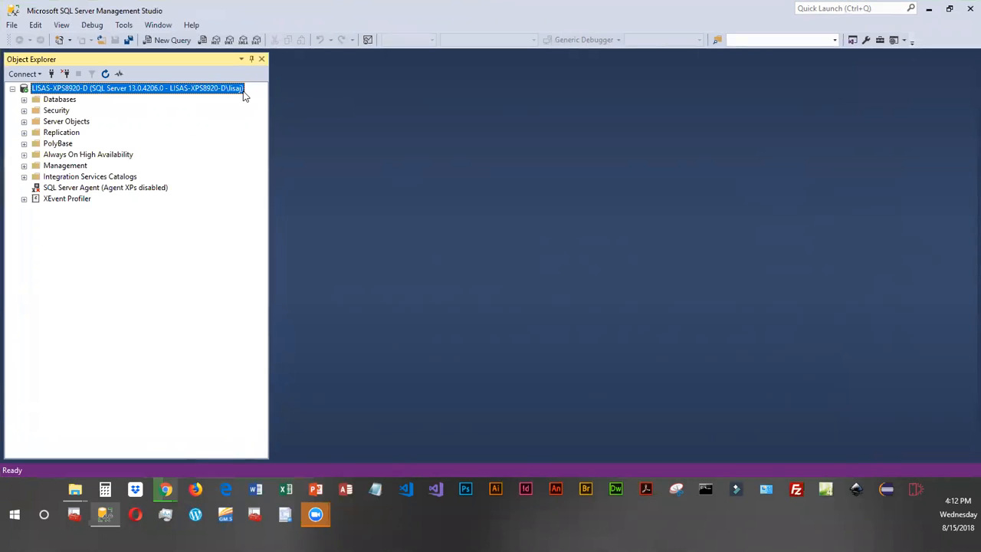
pyautogui.moveTo(89, 110)
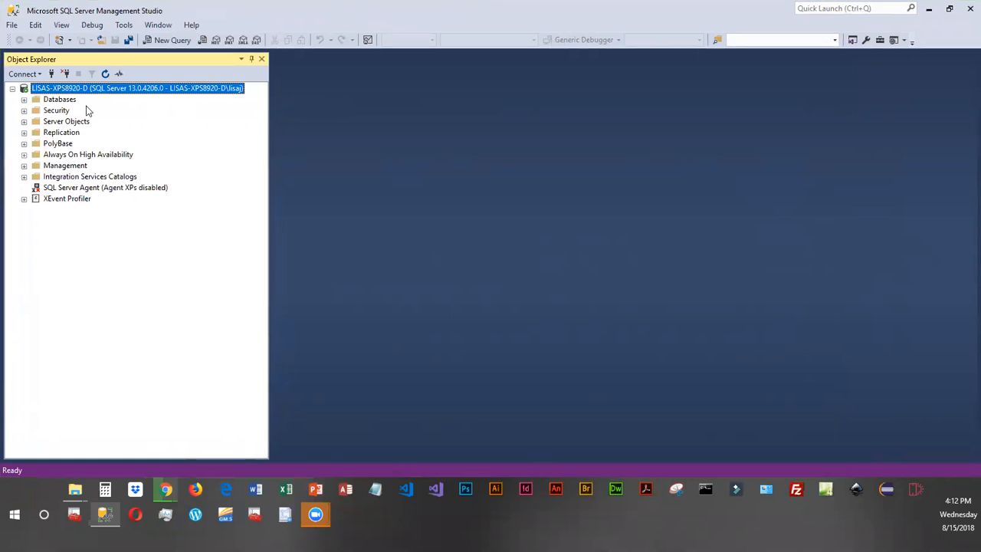
pyautogui.moveTo(169, 257)
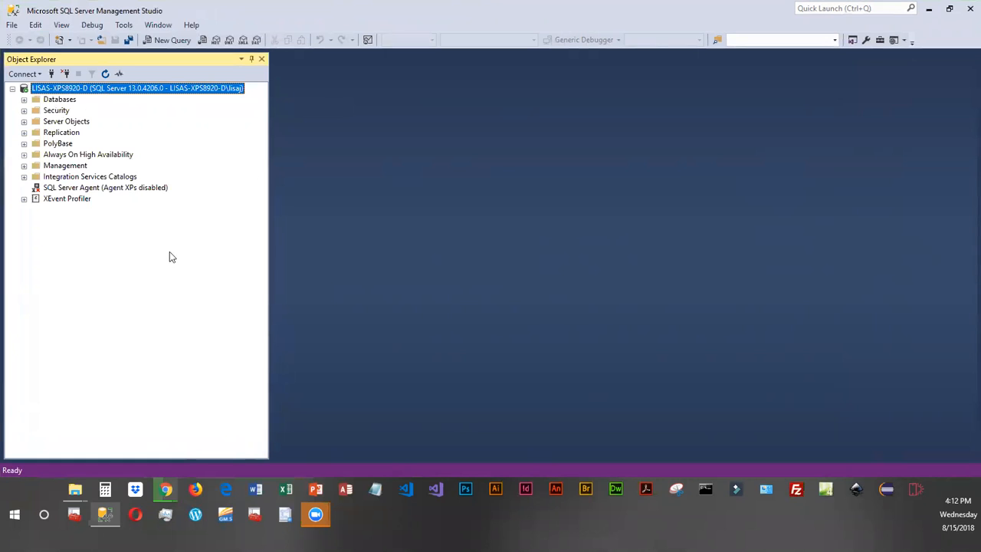
pyautogui.moveTo(156, 107)
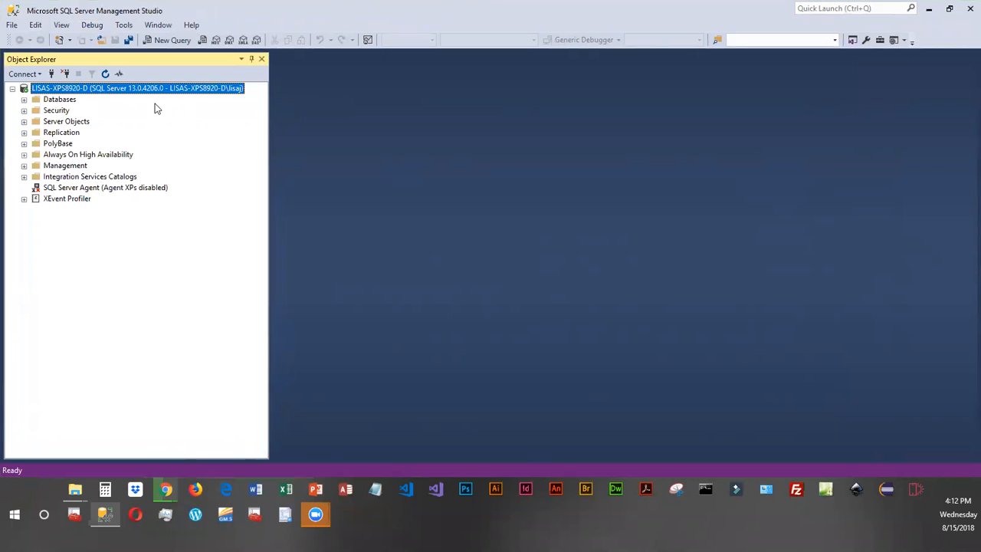